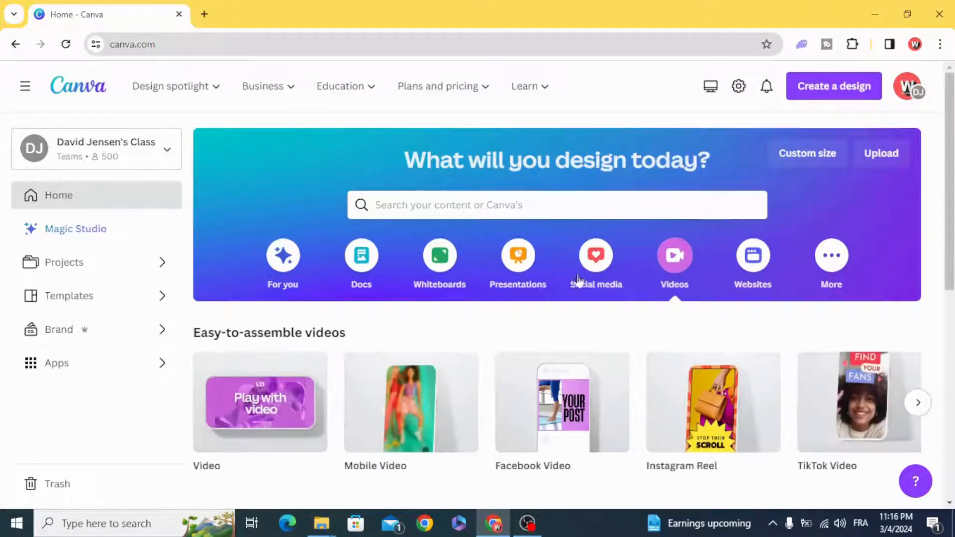
Start a blank 1920×1080 video design from the Easy-to-assemble videos section
{"action": "scroll", "scroll_direction": "down", "scroll_amount": 3}
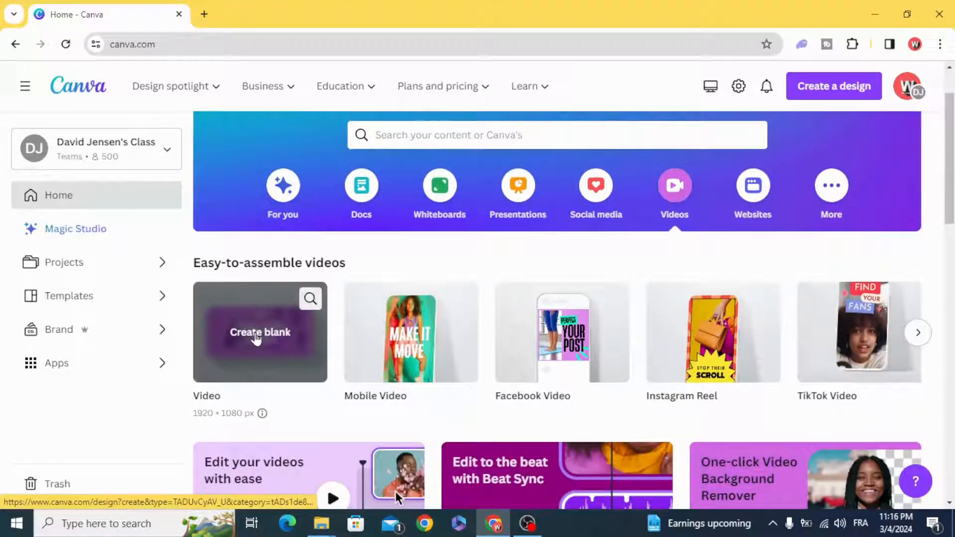
{"action": "left_click", "coordinate": [261, 331]}
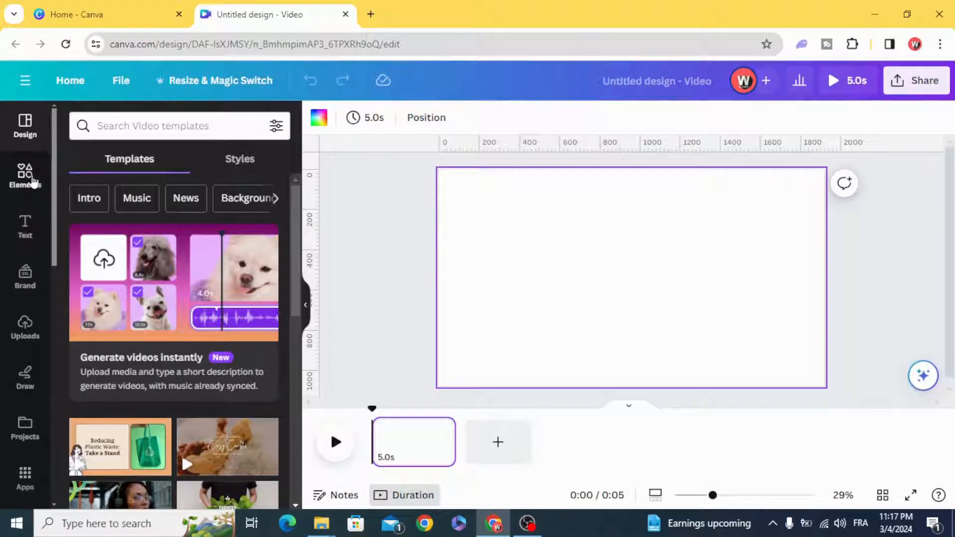
Search Elements for 'earth', add the watercolour globe graphic and shrink it
{"action": "left_click", "coordinate": [25, 176]}
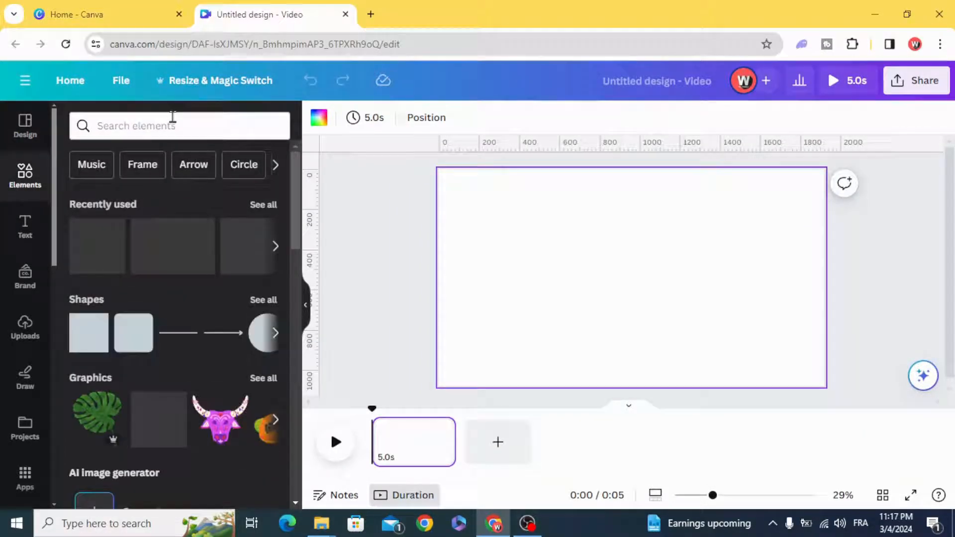
{"action": "type", "text": "earth"}
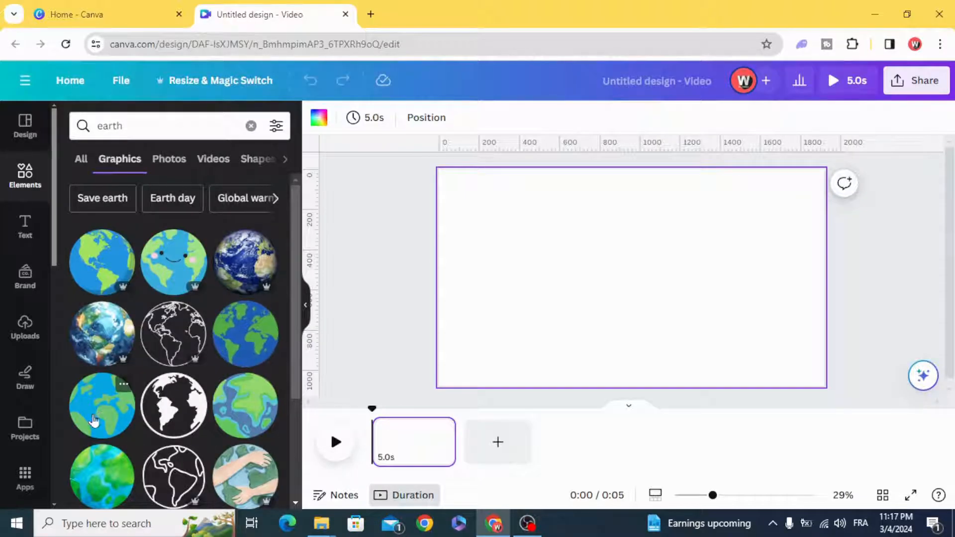
{"action": "scroll", "scroll_direction": "down", "scroll_amount": 3}
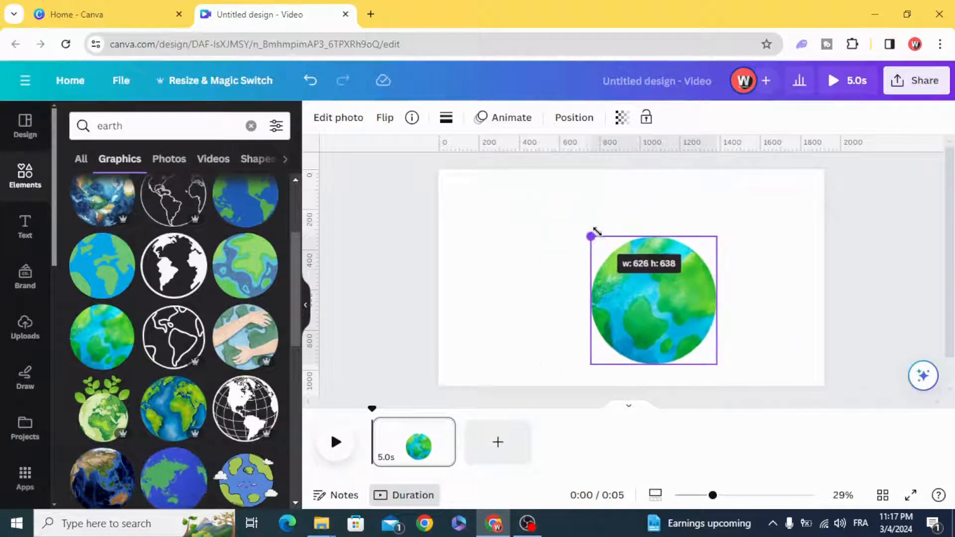
{"action": "left_click_drag", "start_coordinate": [589, 236], "coordinate": [570, 215]}
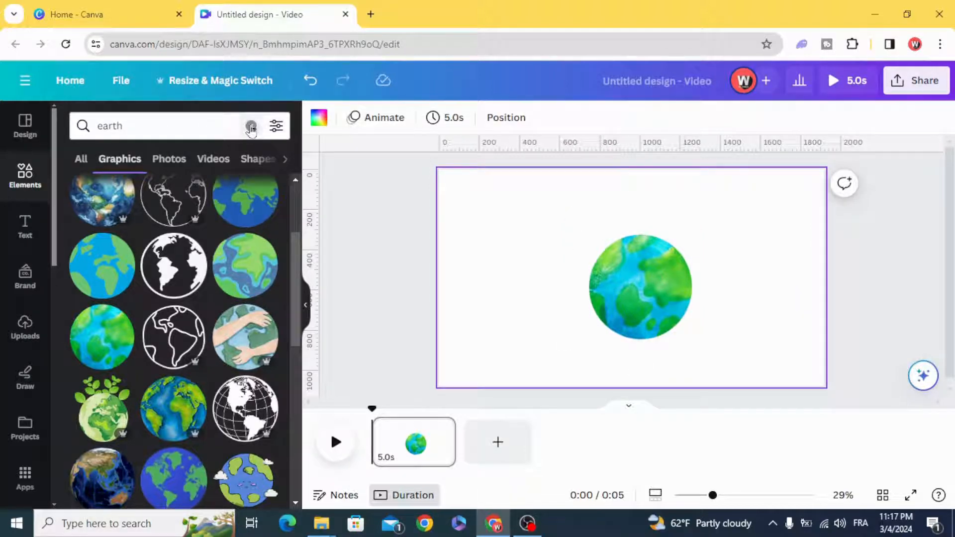
Search 'landmark' graphics, set a shrunken Big Ben atop the globe, and add the Statue of Liberty
{"action": "left_click", "coordinate": [252, 125]}
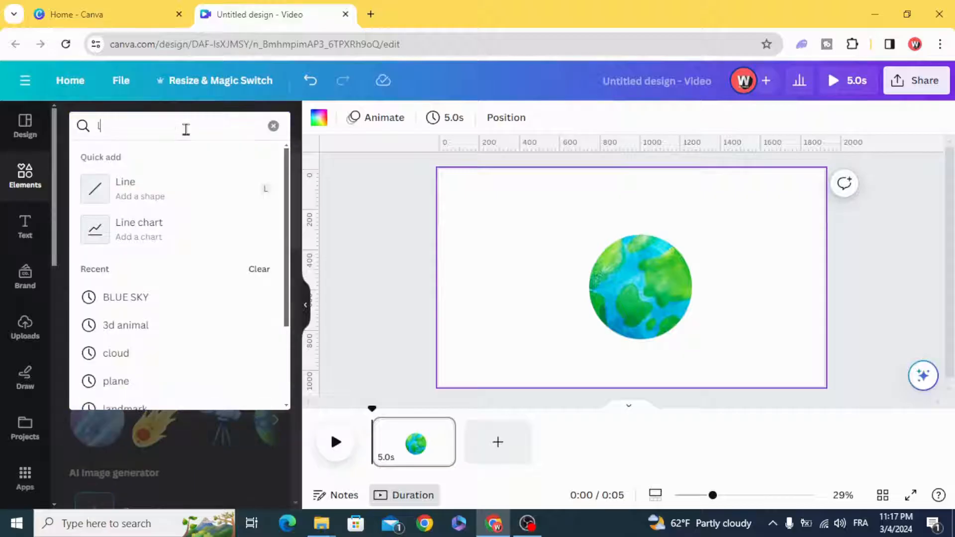
{"action": "type", "text": "landmark"}
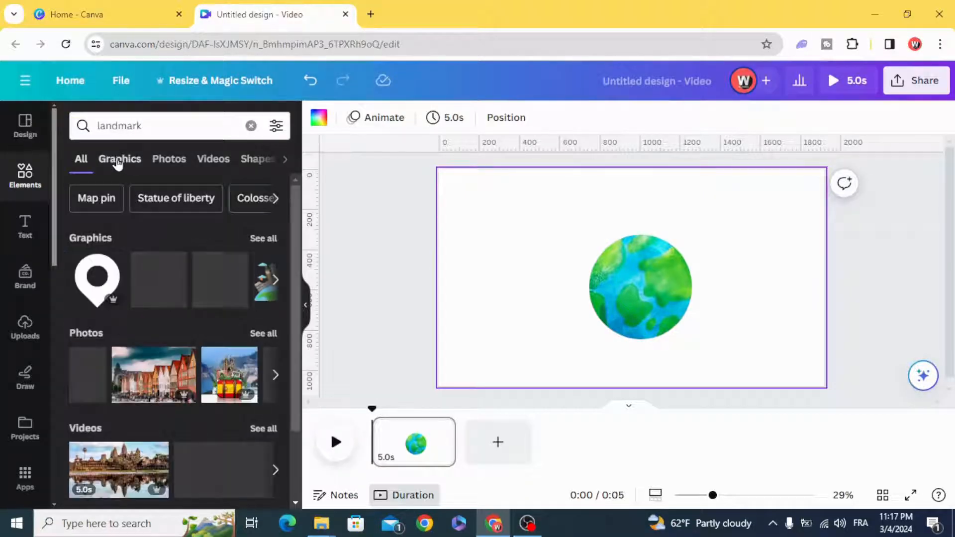
{"action": "left_click", "coordinate": [120, 159]}
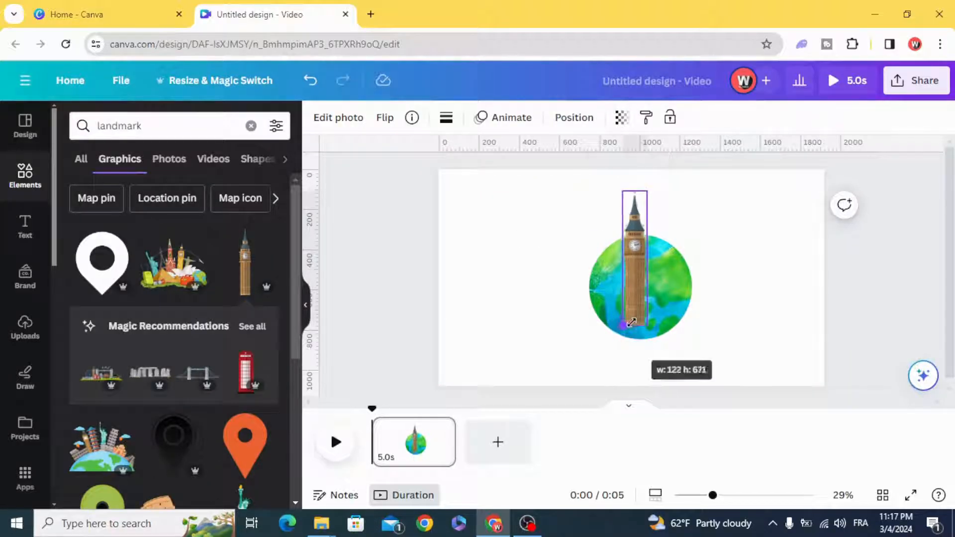
{"action": "left_click_drag", "start_coordinate": [632, 323], "coordinate": [651, 287]}
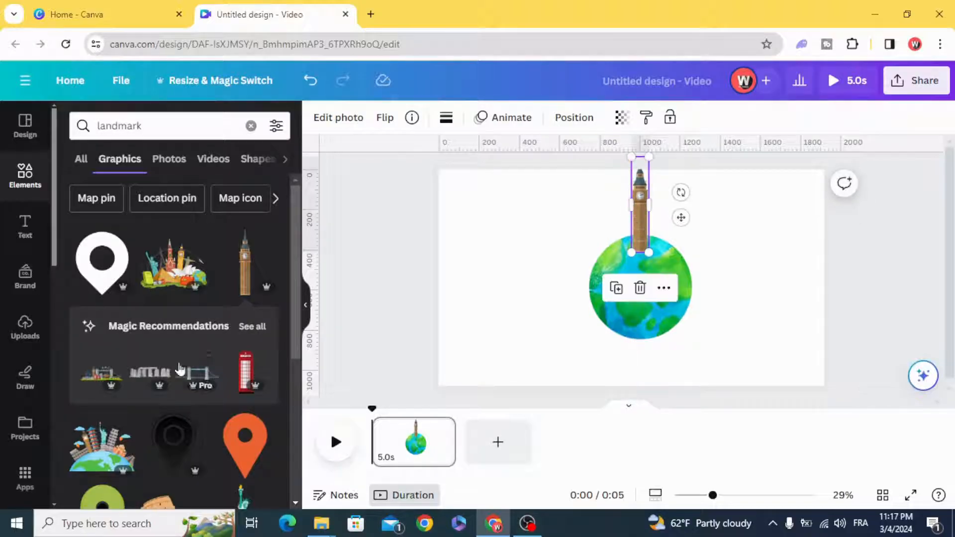
{"action": "scroll", "scroll_direction": "down", "scroll_amount": 3}
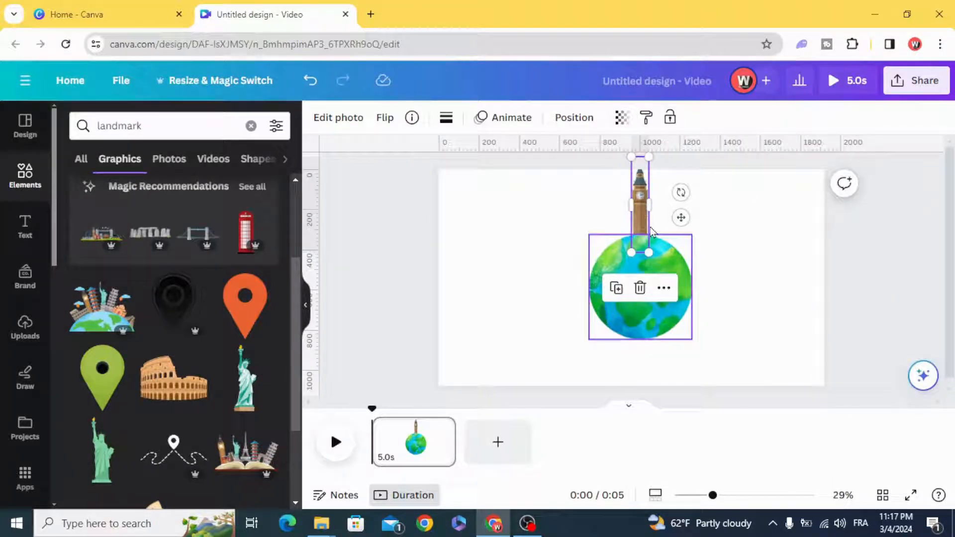
{"action": "left_click", "coordinate": [628, 262]}
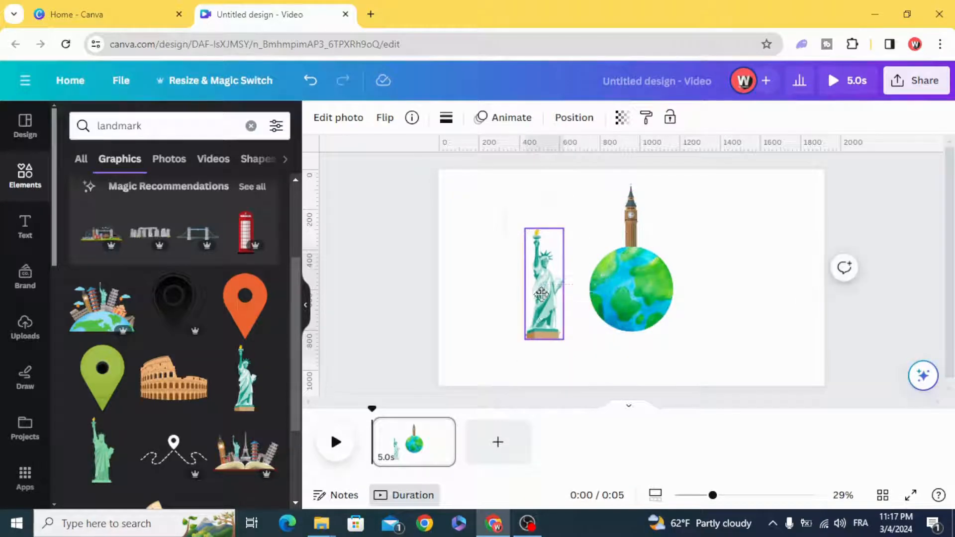
Turn the Statue of Liberty sideways, add a sideways Eiffel Tower and send it behind the globe
{"action": "left_click", "coordinate": [543, 283]}
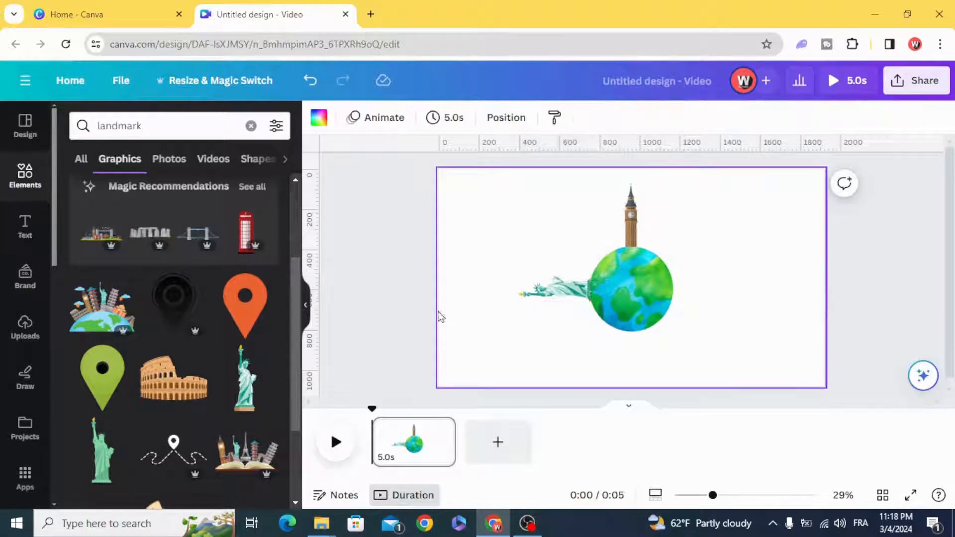
{"action": "scroll", "scroll_direction": "down", "scroll_amount": 3}
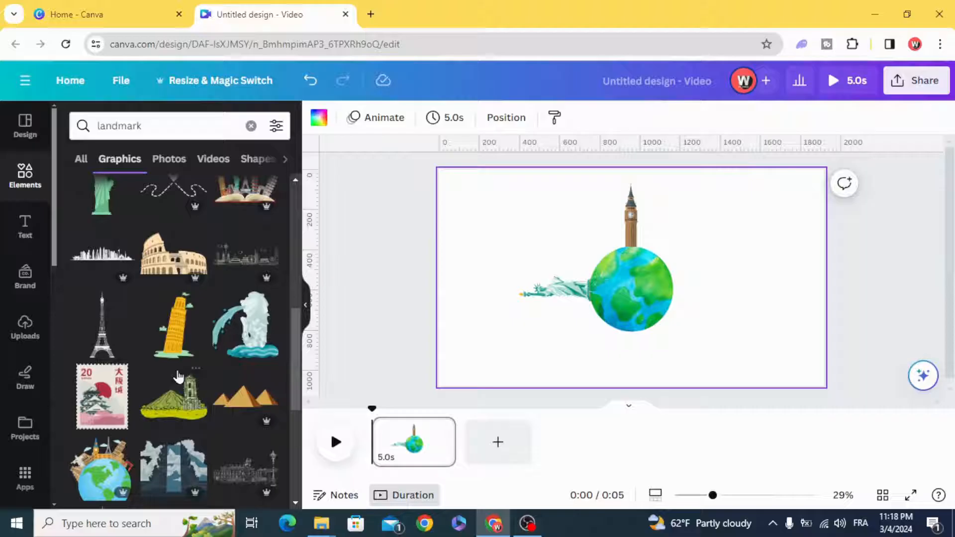
{"action": "left_click", "coordinate": [631, 289]}
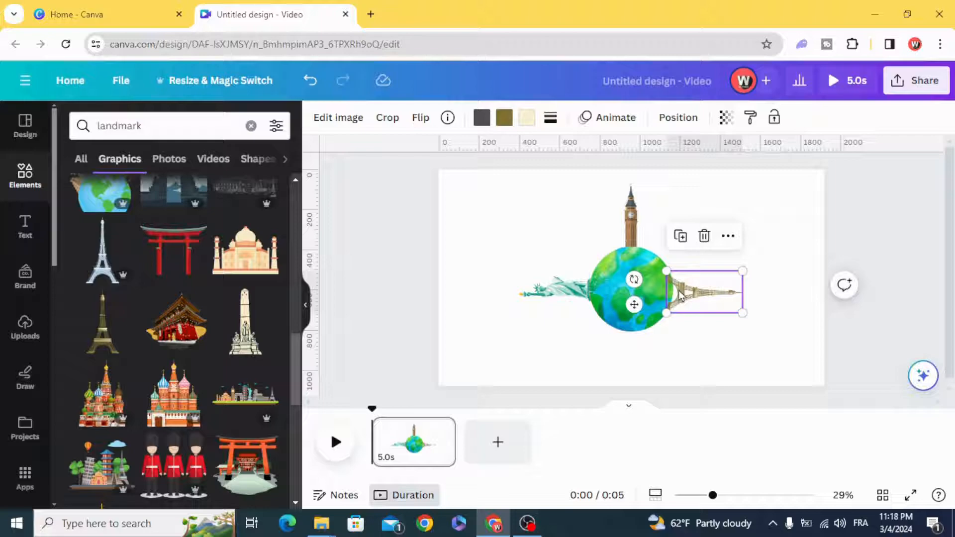
{"action": "right_click", "coordinate": [707, 293]}
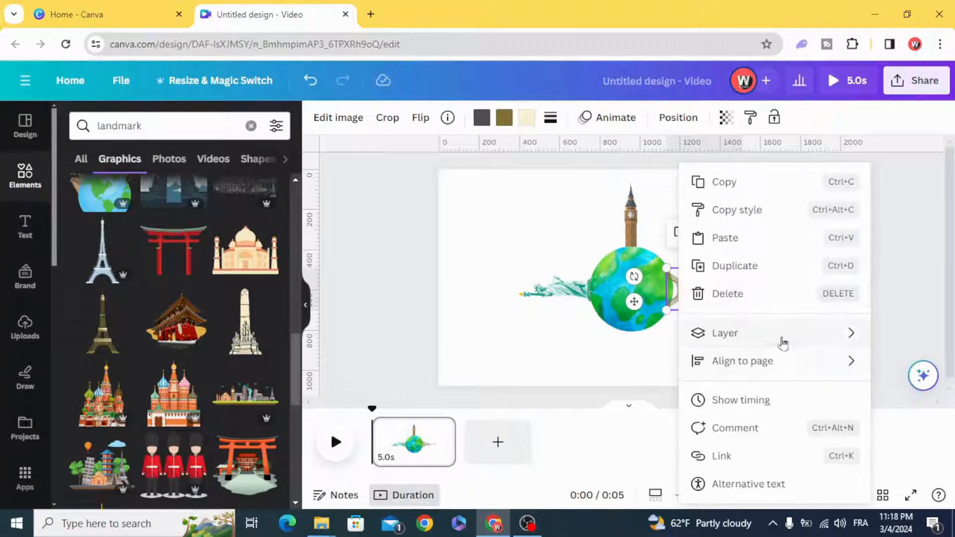
{"action": "left_click", "coordinate": [497, 331]}
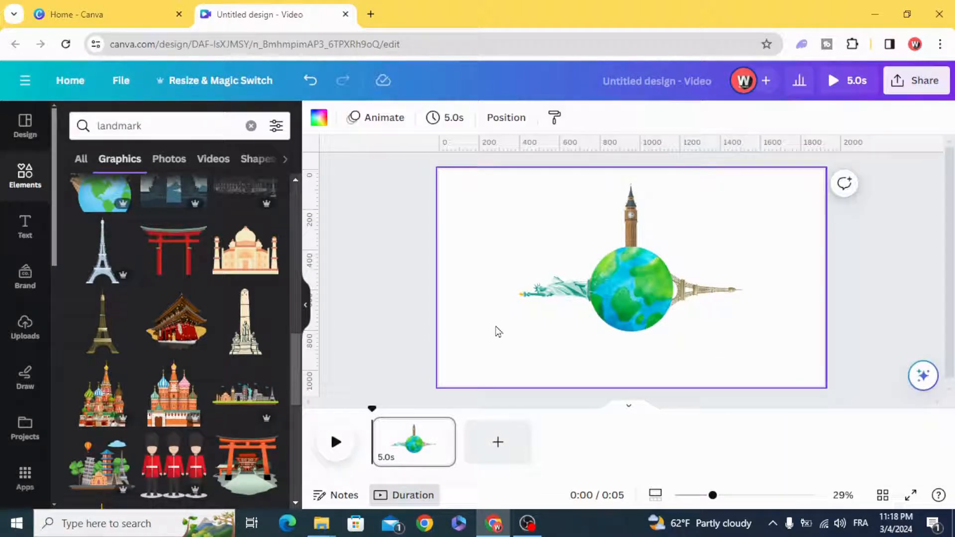
Add the Empire State Building upside down below the globe and open its layering options
{"action": "scroll", "scroll_direction": "down", "scroll_amount": 3}
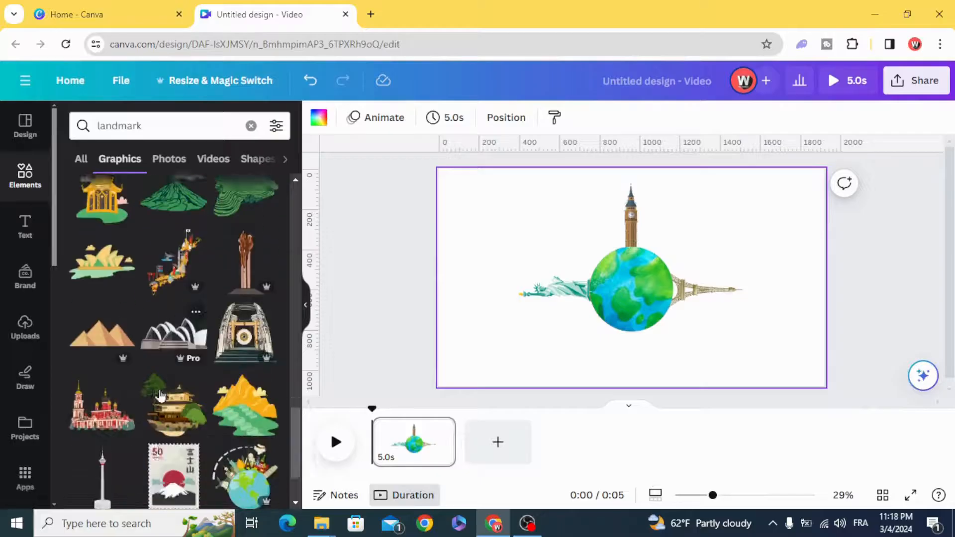
{"action": "scroll", "scroll_direction": "down", "scroll_amount": 3}
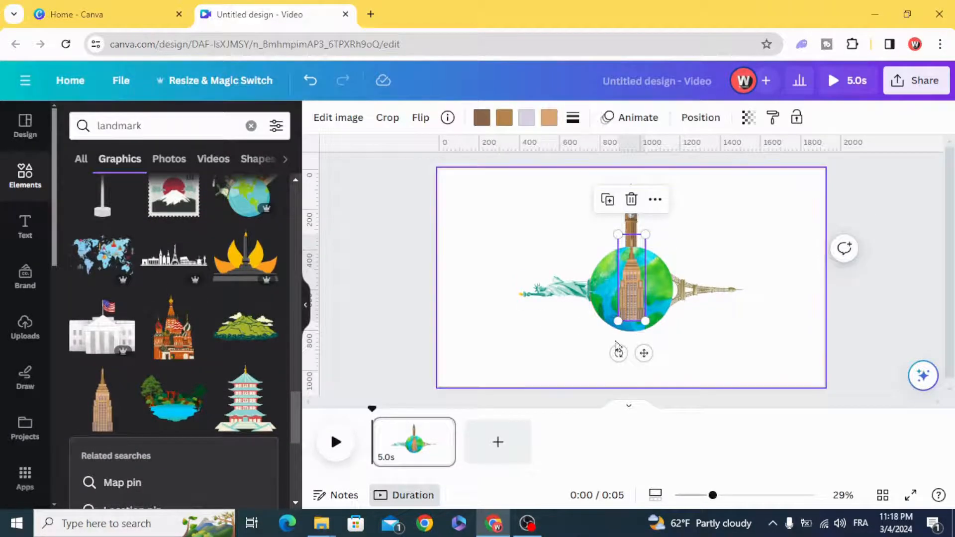
{"action": "left_click_drag", "start_coordinate": [618, 353], "coordinate": [651, 222]}
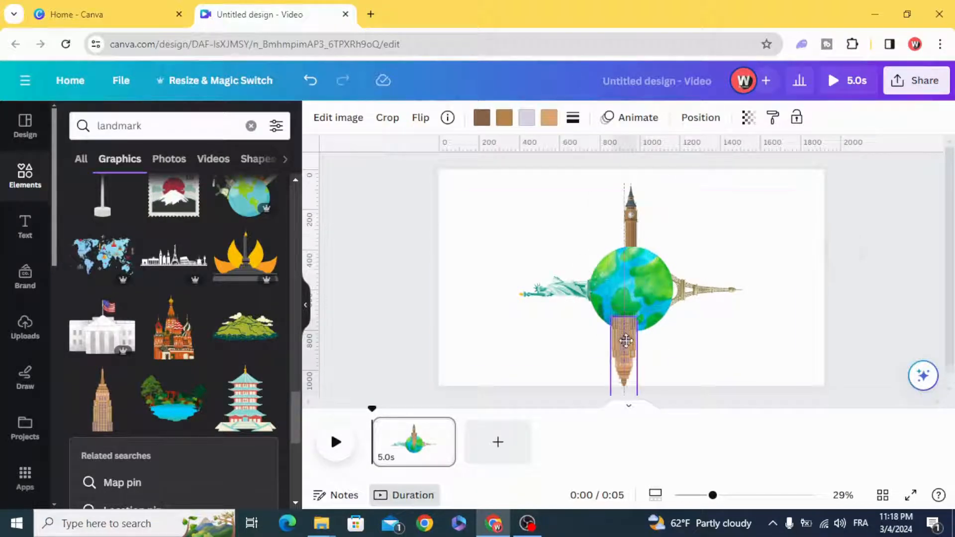
{"action": "right_click", "coordinate": [626, 340]}
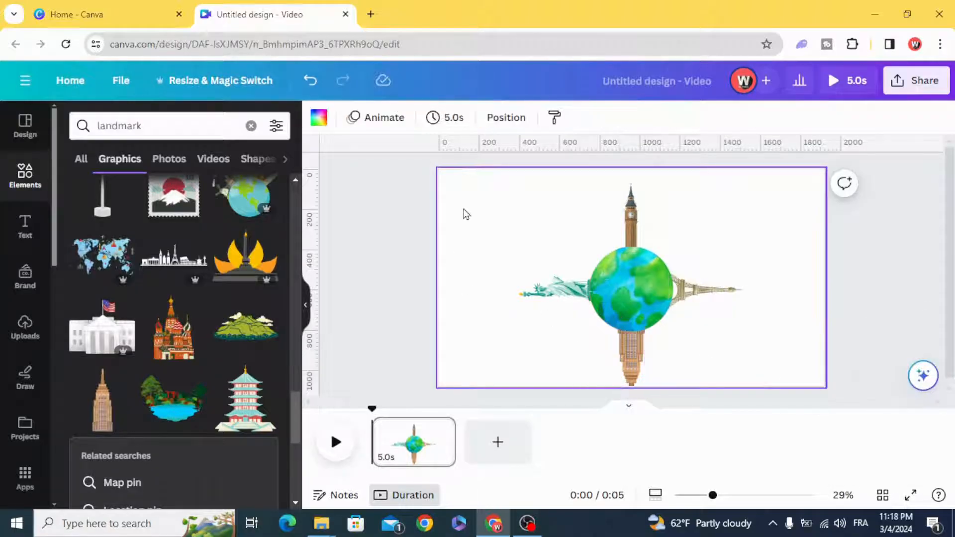
Marquee-select the globe and its four landmarks, group them, then deselect
{"action": "left_click", "coordinate": [603, 291]}
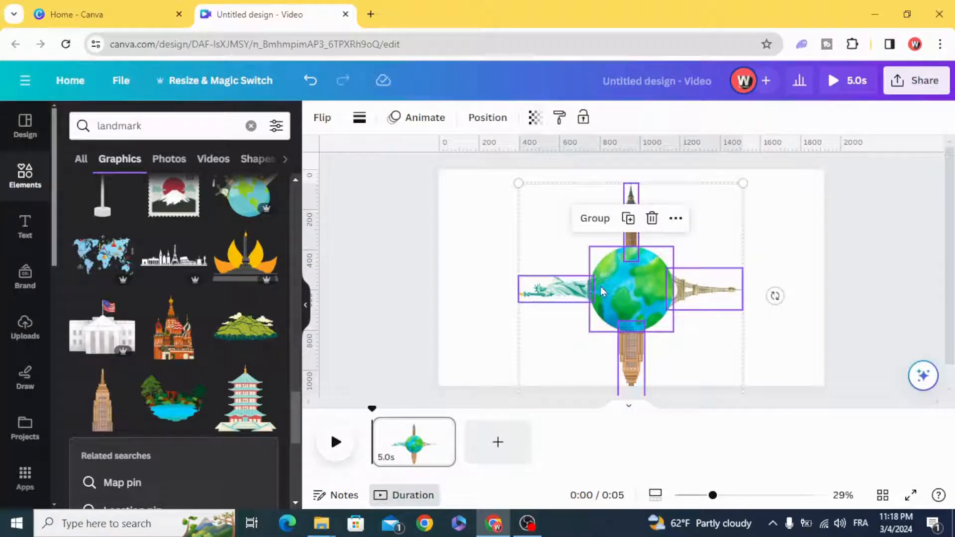
{"action": "left_click_drag", "start_coordinate": [518, 182], "coordinate": [542, 207]}
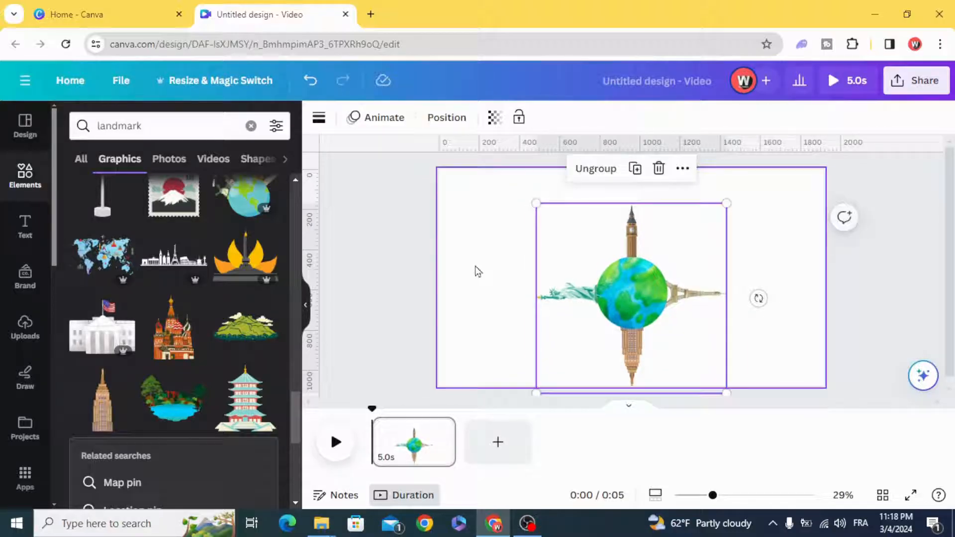
{"action": "left_click", "coordinate": [477, 271]}
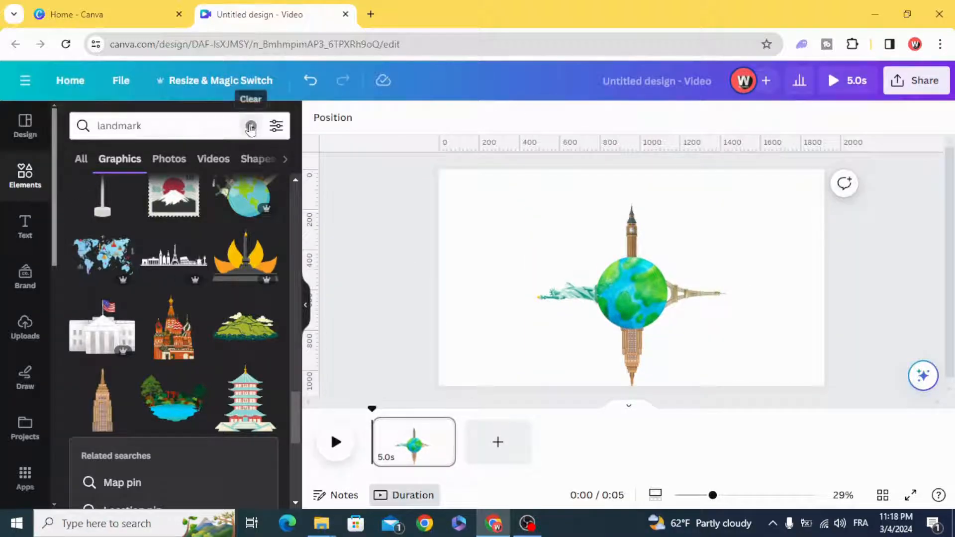
Add the blue gradient image from the 'BLUE SKY' graphics search and set it as the background
{"action": "type", "text": "bl"}
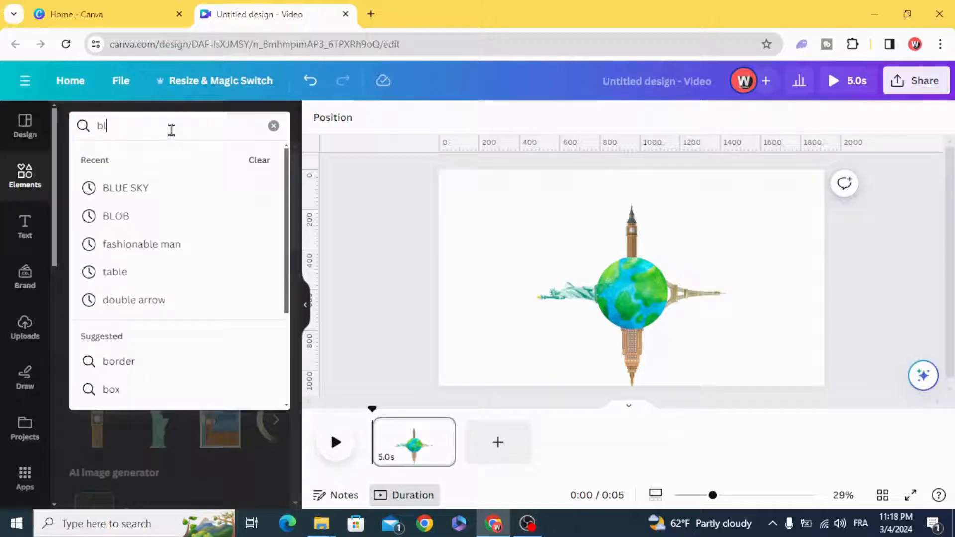
{"action": "left_click", "coordinate": [125, 187]}
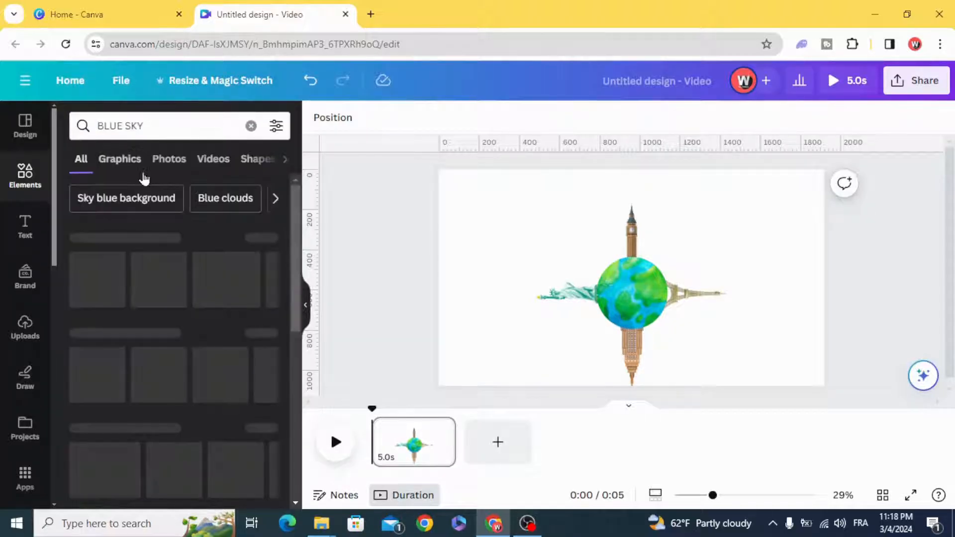
{"action": "left_click", "coordinate": [119, 159]}
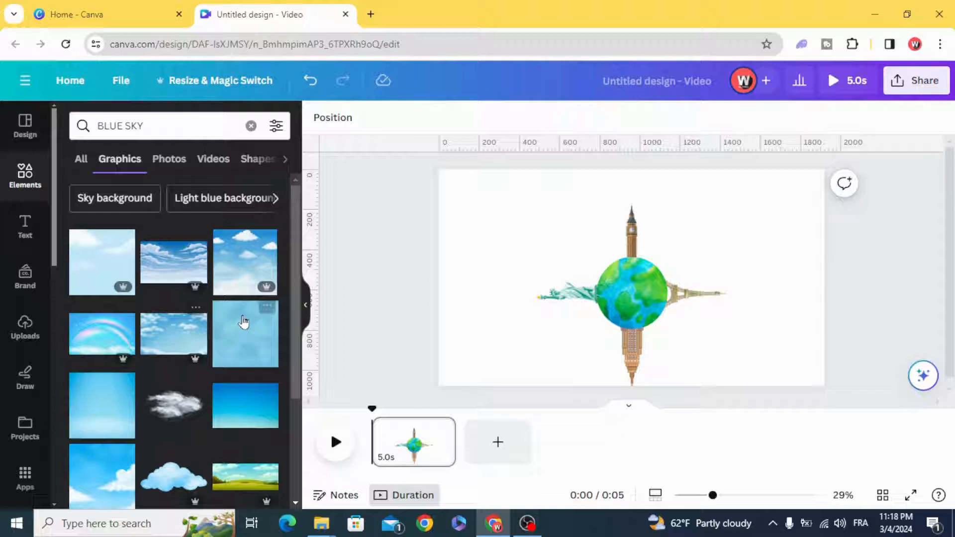
{"action": "left_click", "coordinate": [245, 334]}
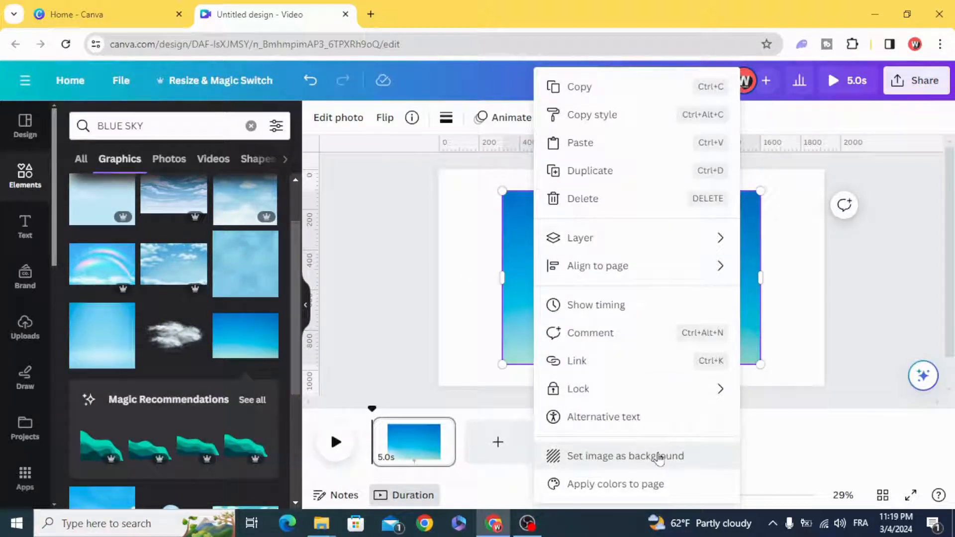
{"action": "left_click", "coordinate": [623, 456]}
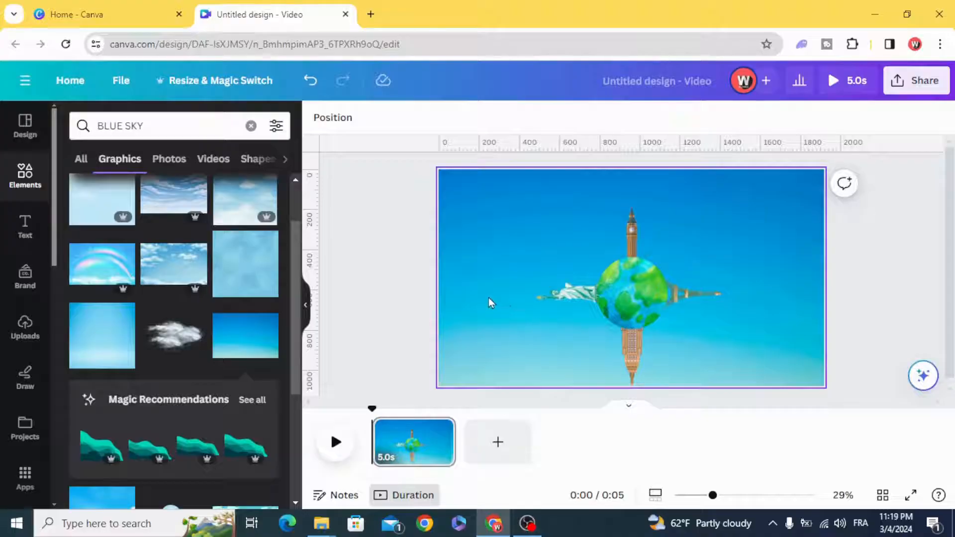
{"action": "left_click", "coordinate": [631, 292]}
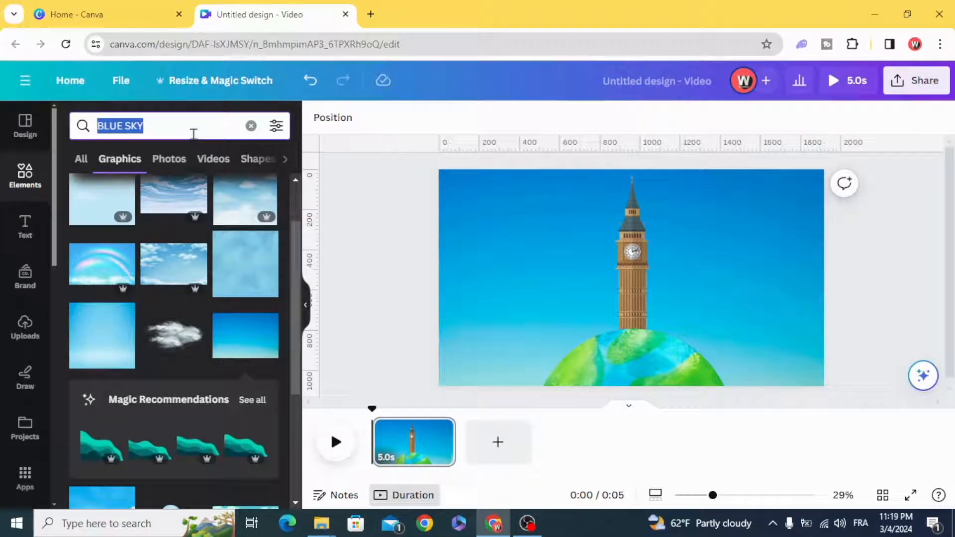
Search 'plane' graphics and add the pink-and-white airliner
{"action": "type", "text": "plane"}
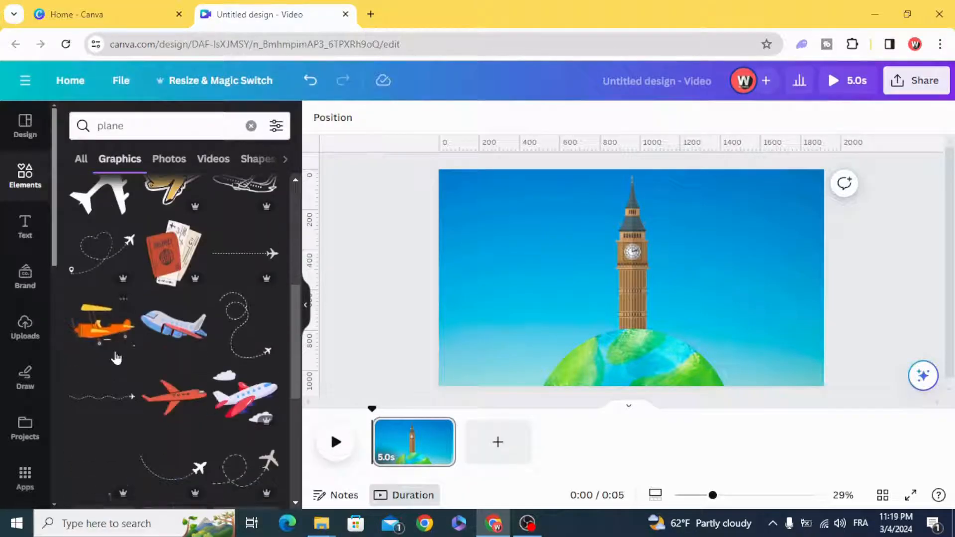
{"action": "scroll", "scroll_direction": "down", "scroll_amount": 3}
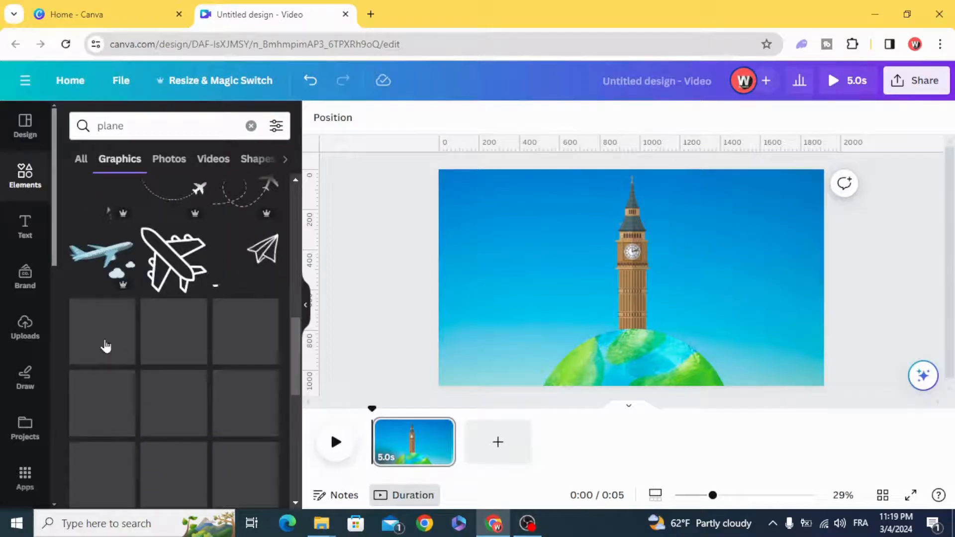
{"action": "scroll", "scroll_direction": "down", "scroll_amount": 3}
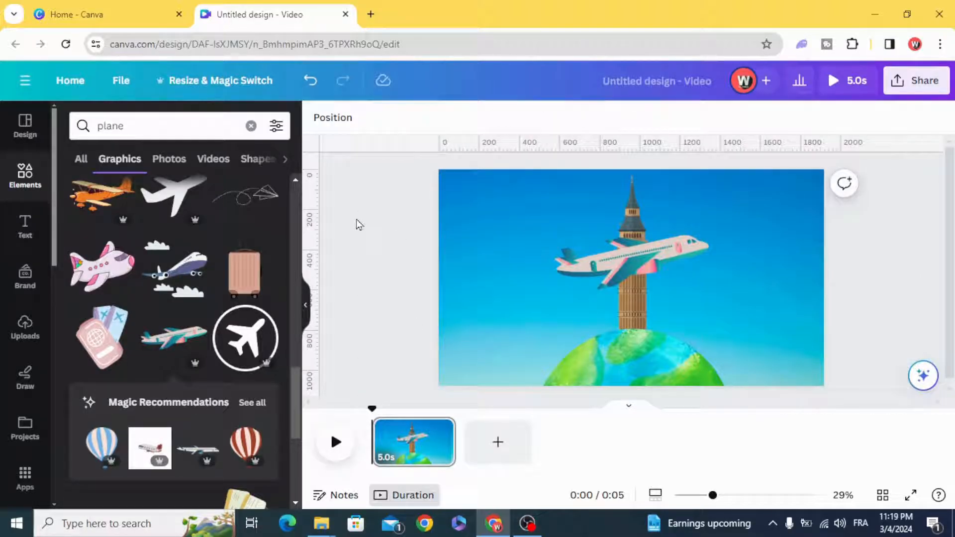
Give the globe group a counterclockwise Rotate motion effect and adjust its speed
{"action": "left_click", "coordinate": [630, 277]}
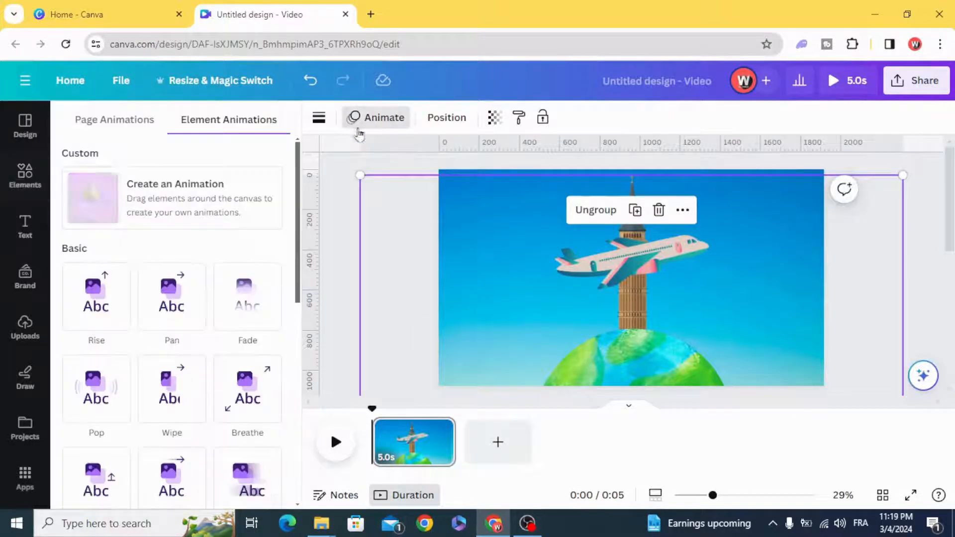
{"action": "scroll", "scroll_direction": "down", "scroll_amount": 3}
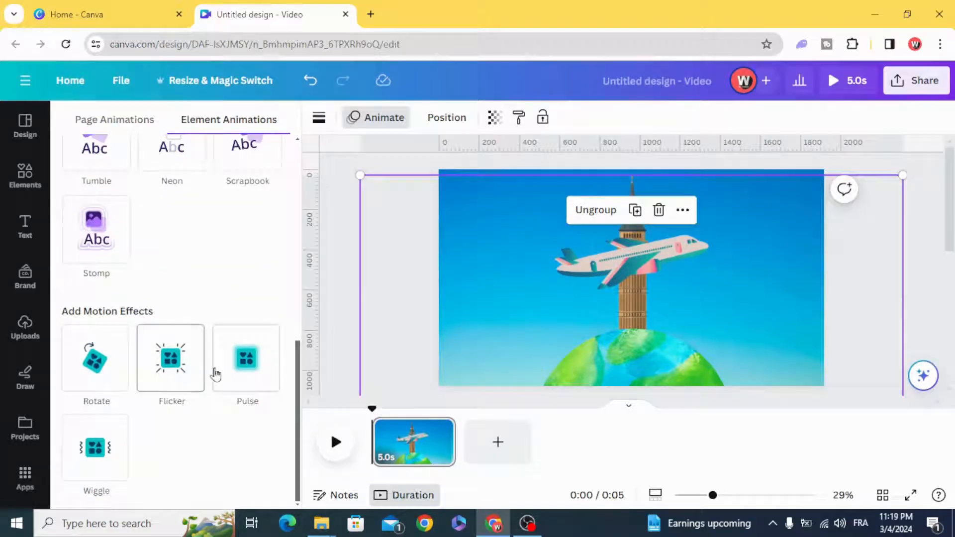
{"action": "left_click", "coordinate": [95, 358]}
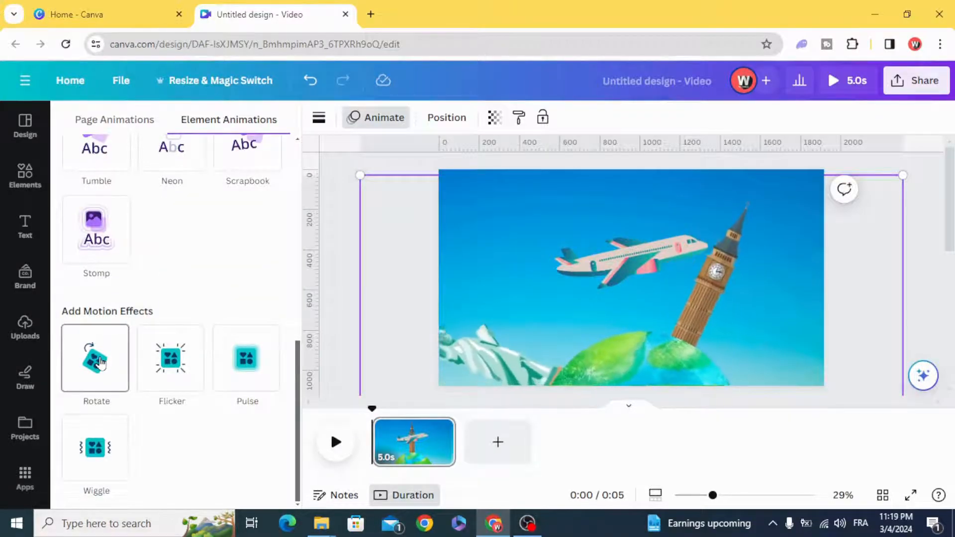
{"action": "left_click", "coordinate": [95, 359]}
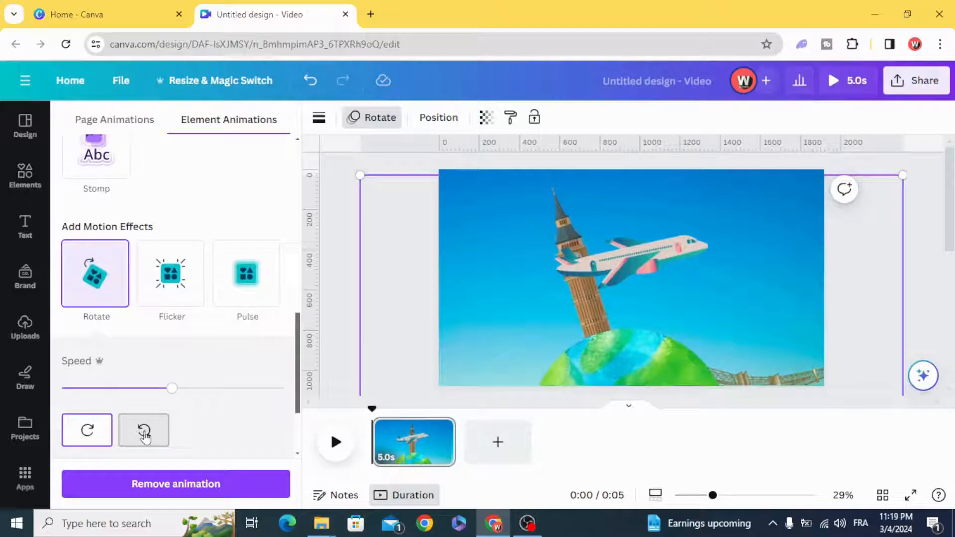
{"action": "left_click", "coordinate": [143, 430]}
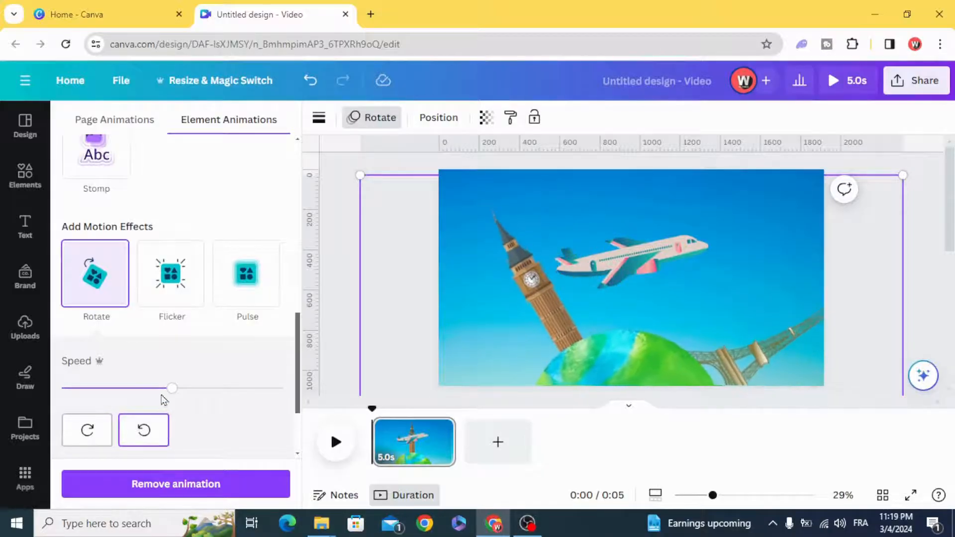
{"action": "left_click_drag", "start_coordinate": [171, 388], "coordinate": [177, 388]}
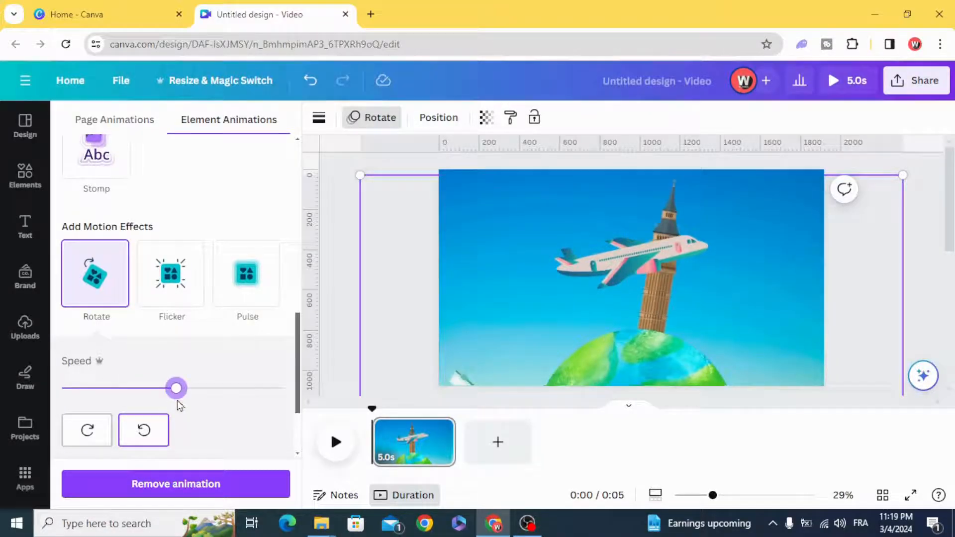
{"action": "left_click", "coordinate": [86, 430]}
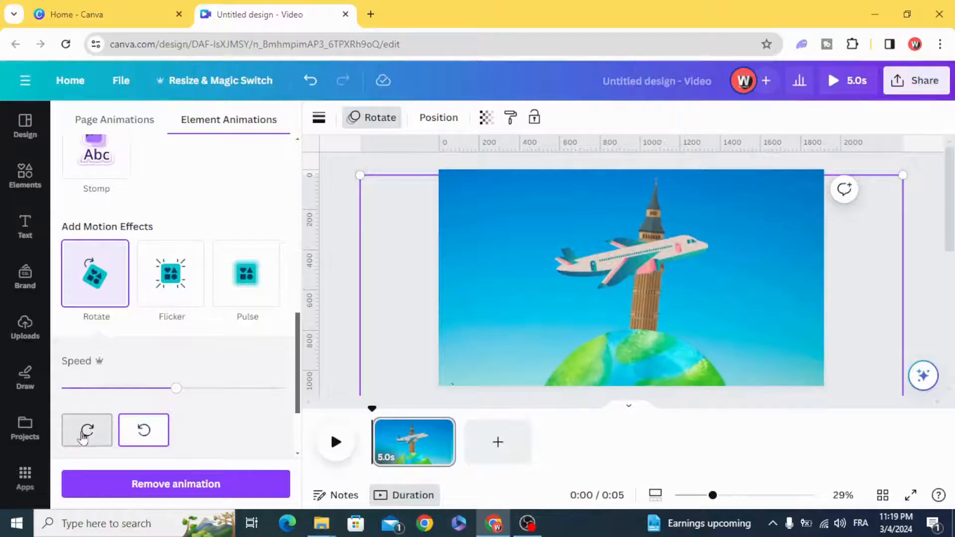
{"action": "left_click", "coordinate": [87, 430]}
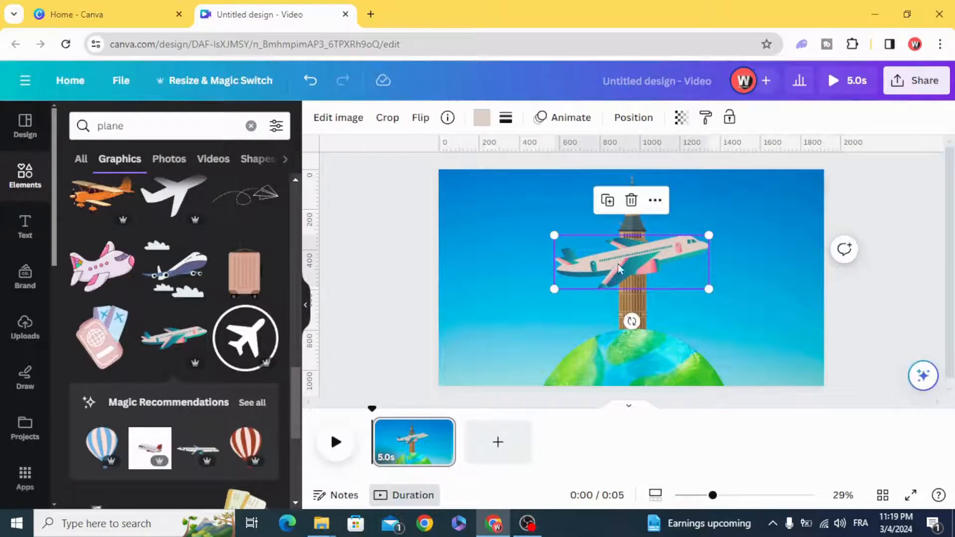
Apply the Wiggle motion effect to the airliner and adjust its intensity
{"action": "left_click", "coordinate": [570, 117]}
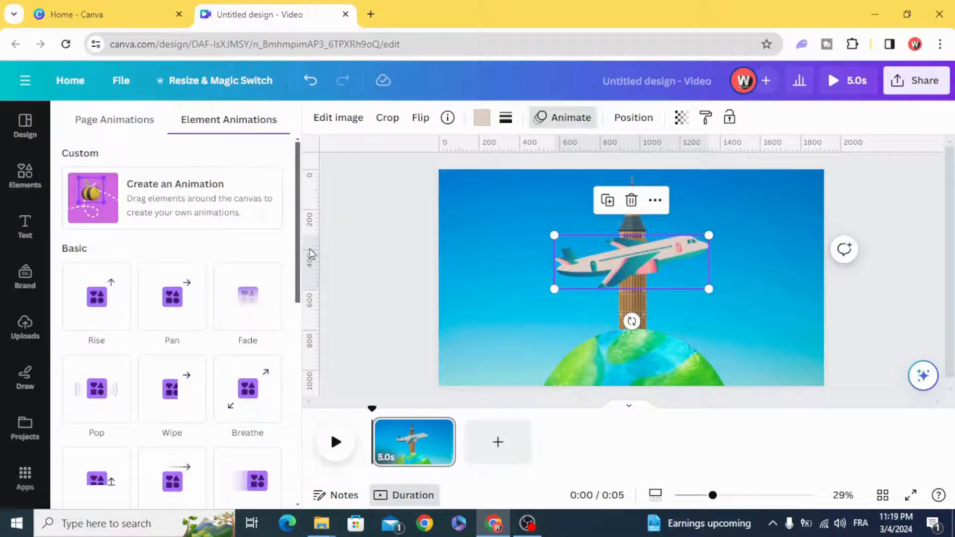
{"action": "scroll", "scroll_direction": "down", "scroll_amount": 3}
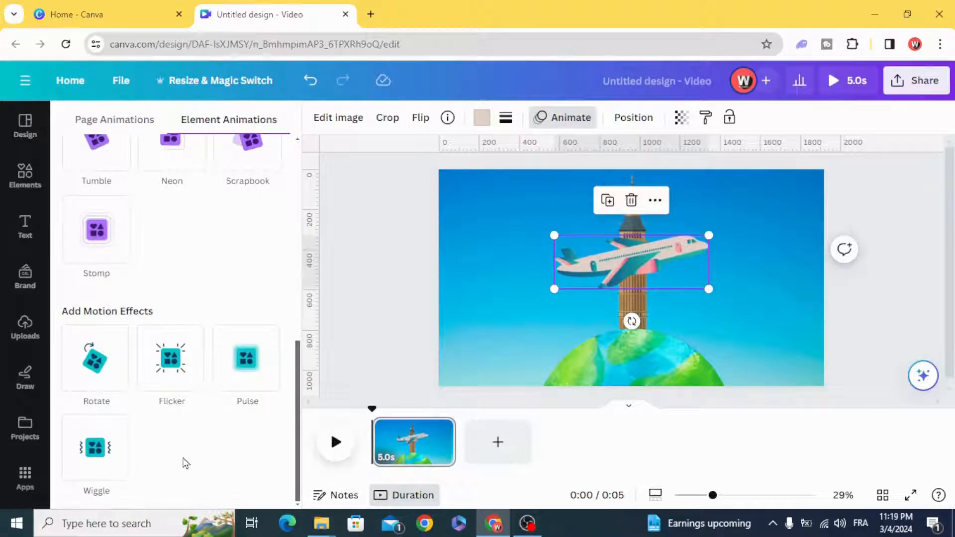
{"action": "left_click", "coordinate": [95, 447]}
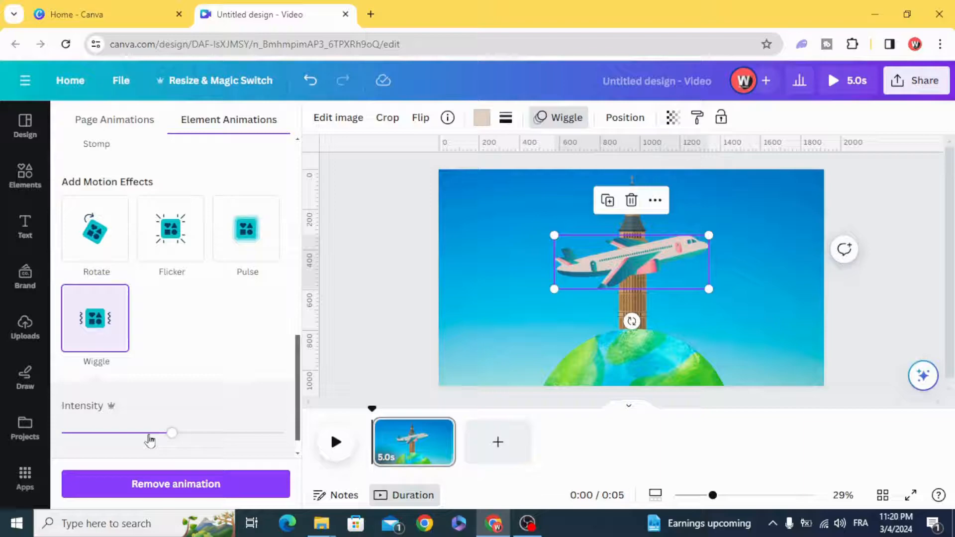
{"action": "left_click_drag", "start_coordinate": [170, 433], "coordinate": [61, 433]}
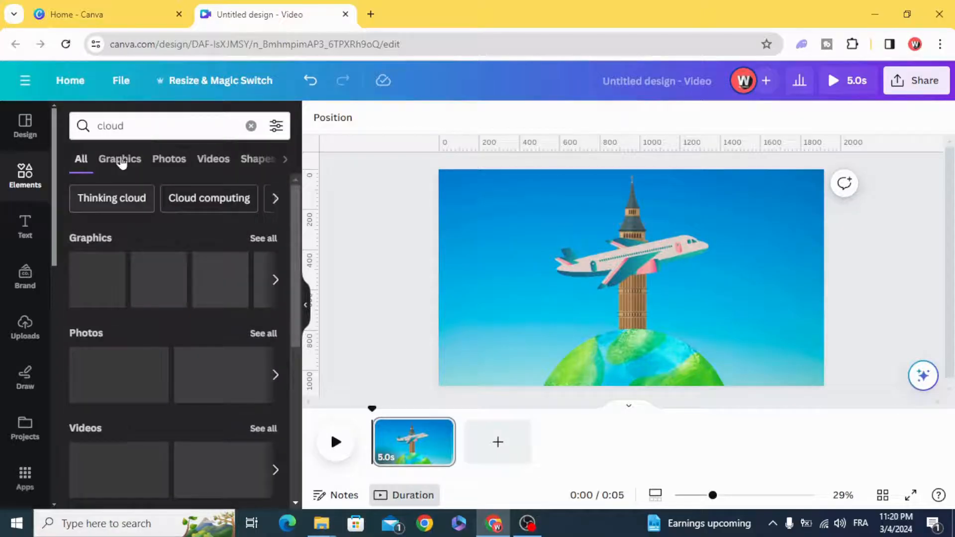
Add a small cloud graphic in the sky right of the plane, level with it
{"action": "left_click", "coordinate": [120, 159]}
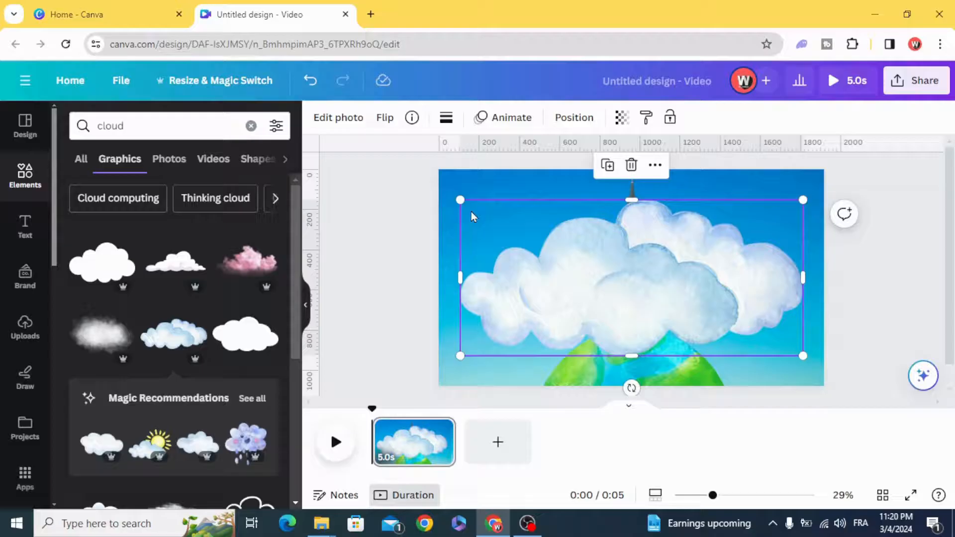
{"action": "left_click_drag", "start_coordinate": [803, 355], "coordinate": [705, 312]}
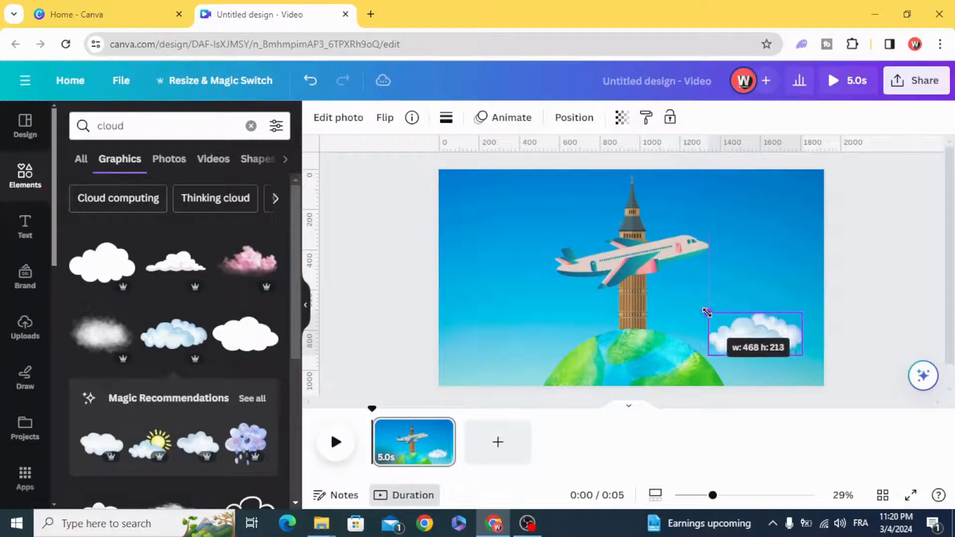
{"action": "left_click_drag", "start_coordinate": [755, 334], "coordinate": [769, 248]}
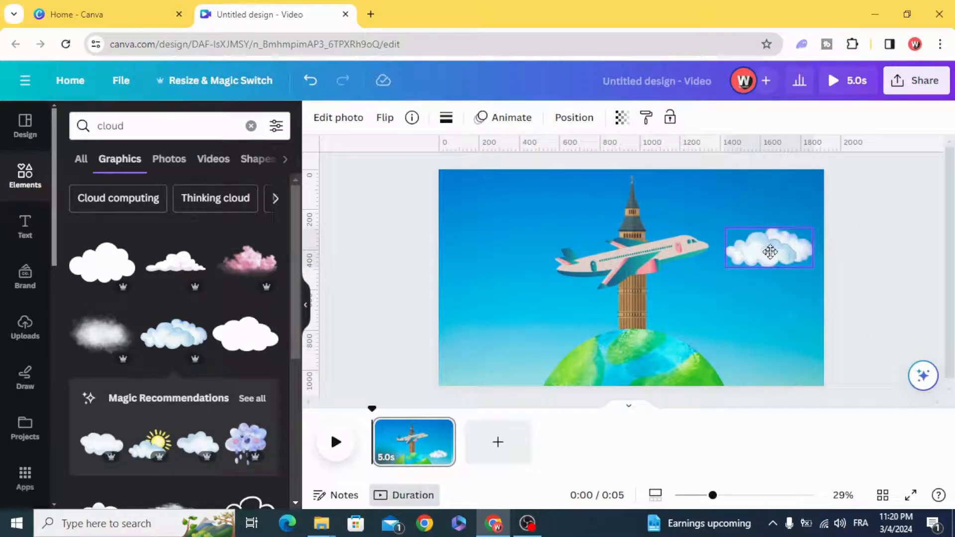
{"action": "left_click_drag", "start_coordinate": [769, 251], "coordinate": [773, 236]}
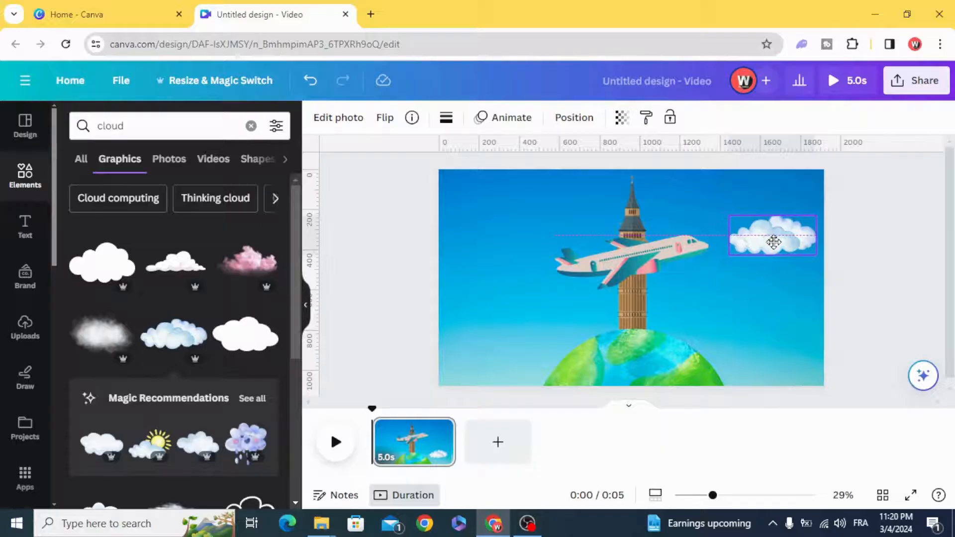
{"action": "left_click", "coordinate": [511, 117]}
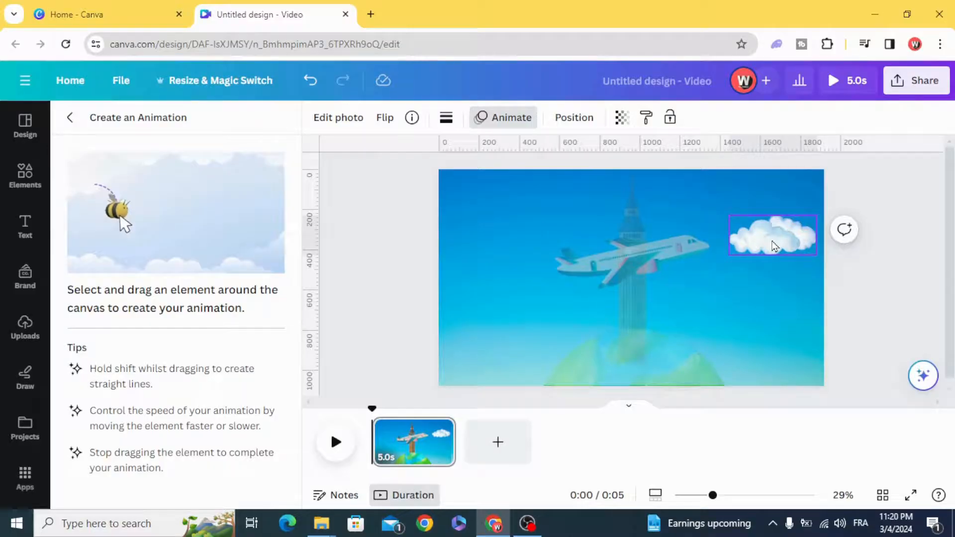
Draw the cloud's leftward path across the plane, with Steady style and adjusted speed
{"action": "left_click_drag", "start_coordinate": [774, 236], "coordinate": [695, 244]}
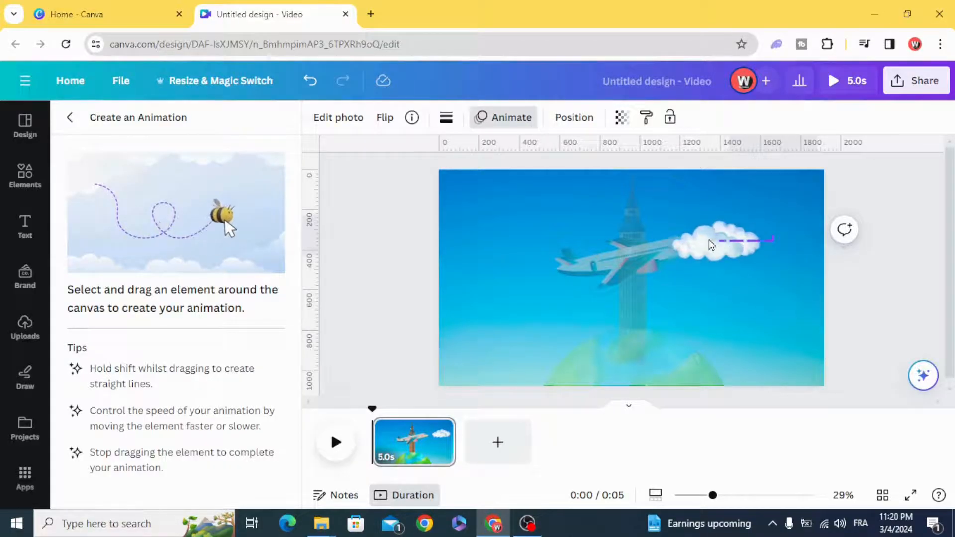
{"action": "left_click_drag", "start_coordinate": [710, 244], "coordinate": [561, 244]}
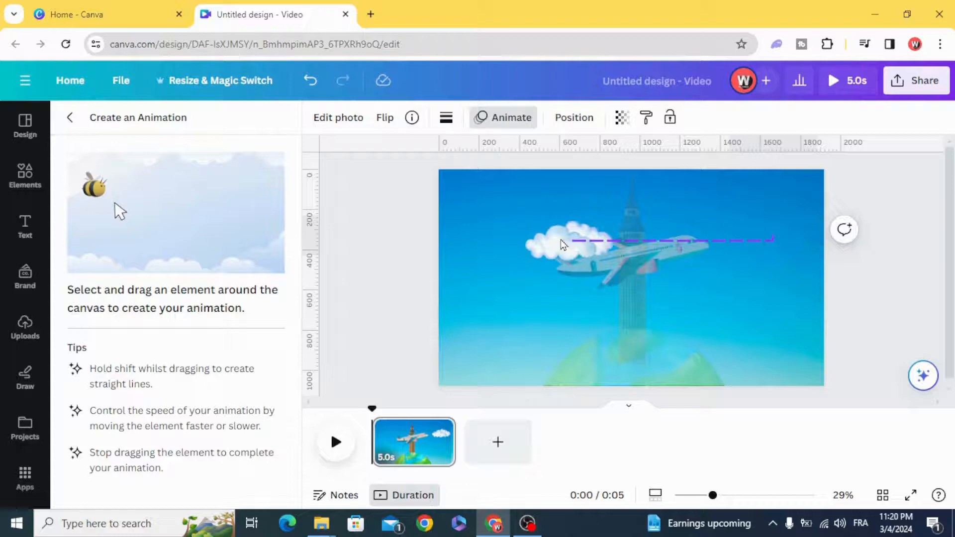
{"action": "left_click_drag", "start_coordinate": [561, 243], "coordinate": [494, 244]}
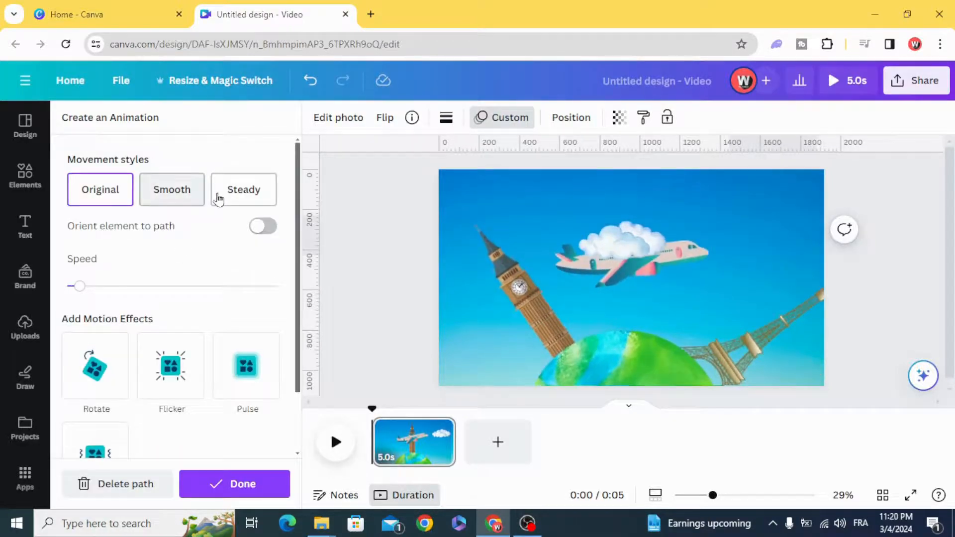
{"action": "left_click", "coordinate": [242, 189]}
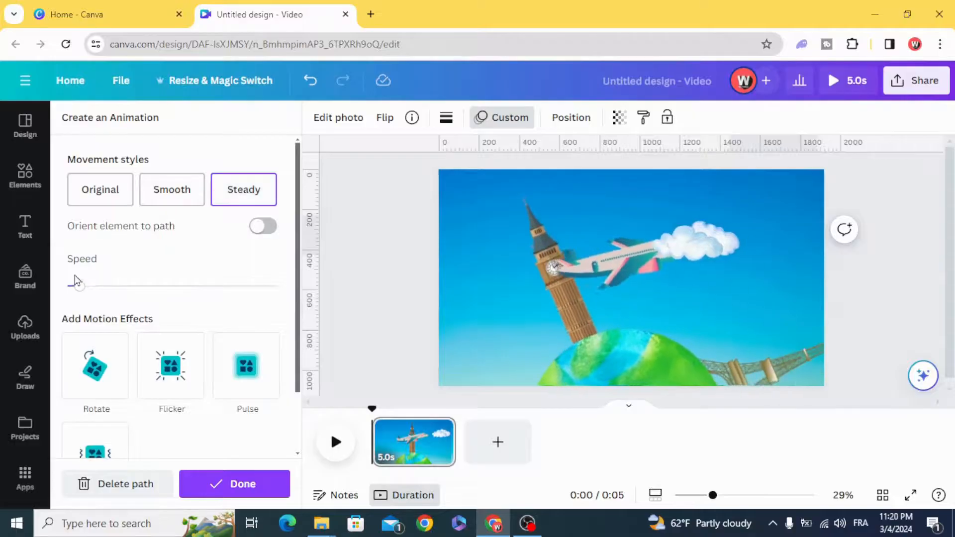
{"action": "left_click_drag", "start_coordinate": [79, 285], "coordinate": [67, 286]}
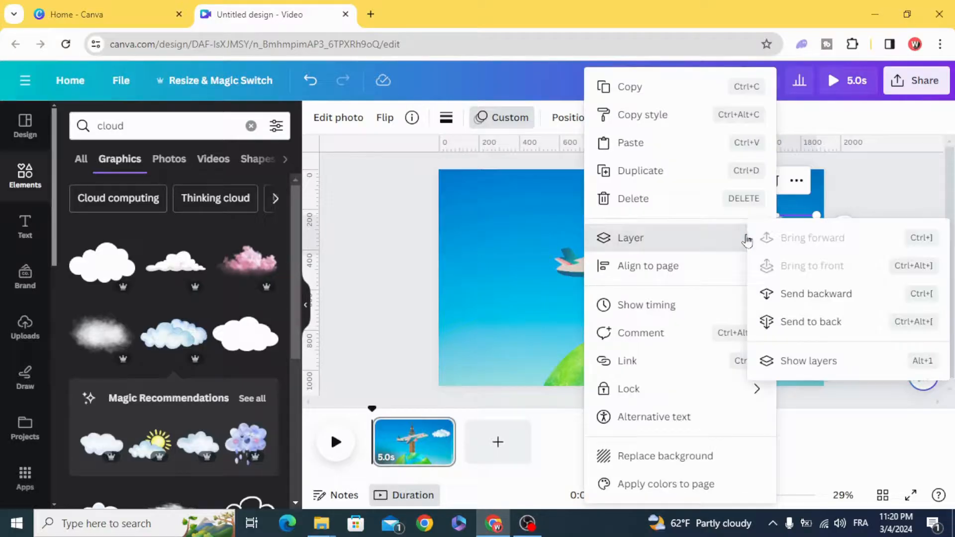
Send the cloud backward one layer
{"action": "left_click", "coordinate": [809, 361]}
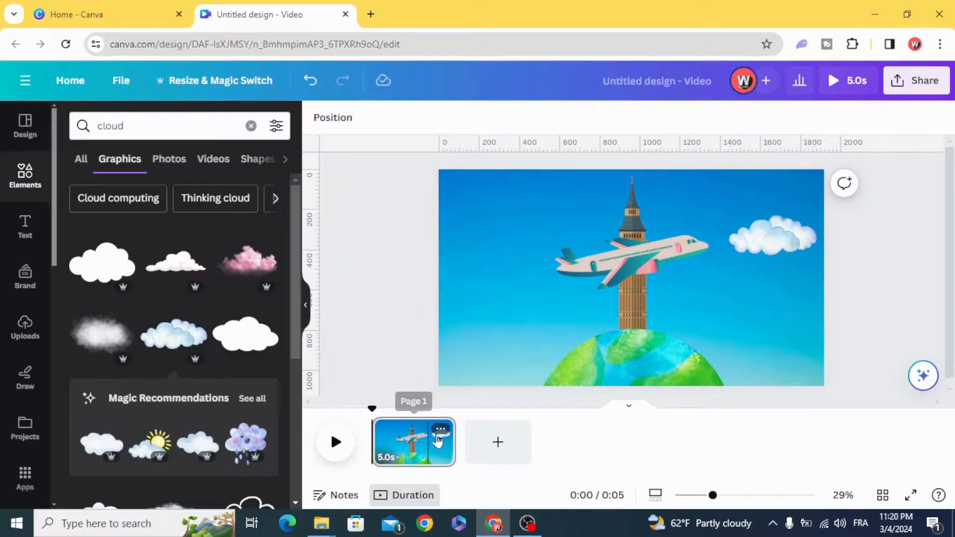
Extend the page duration to 9.5 seconds and play the video from the start
{"action": "left_click_drag", "start_coordinate": [440, 442], "coordinate": [530, 443]}
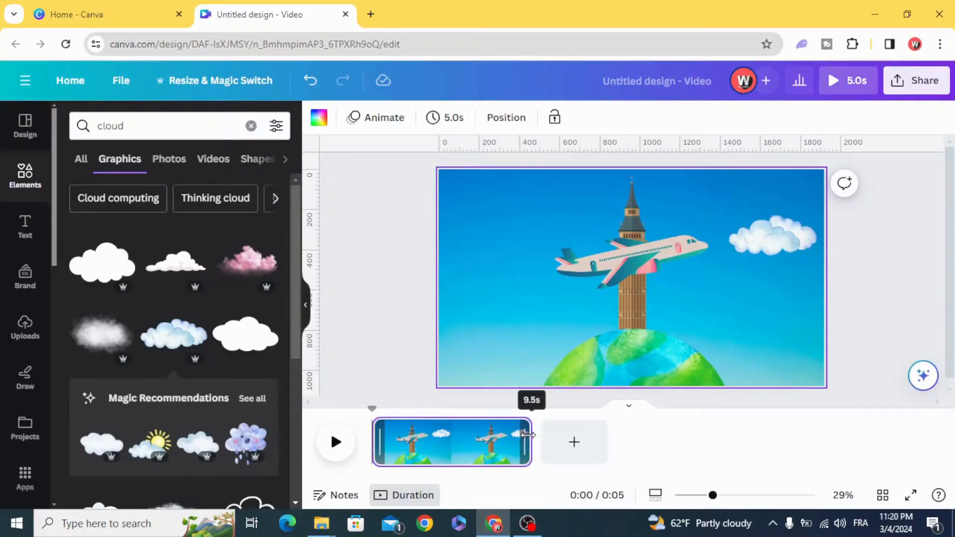
{"action": "left_click_drag", "start_coordinate": [528, 436], "coordinate": [528, 436]}
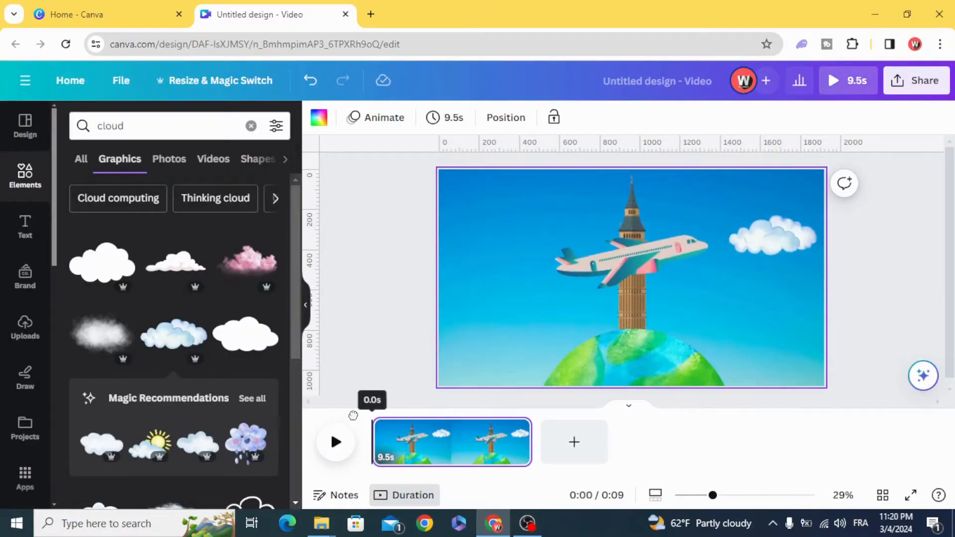
{"action": "left_click", "coordinate": [335, 442]}
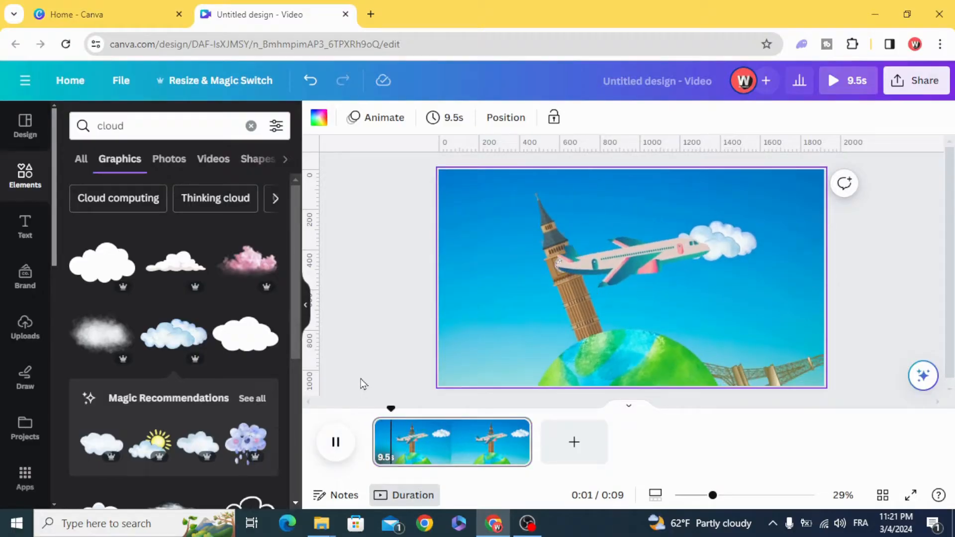